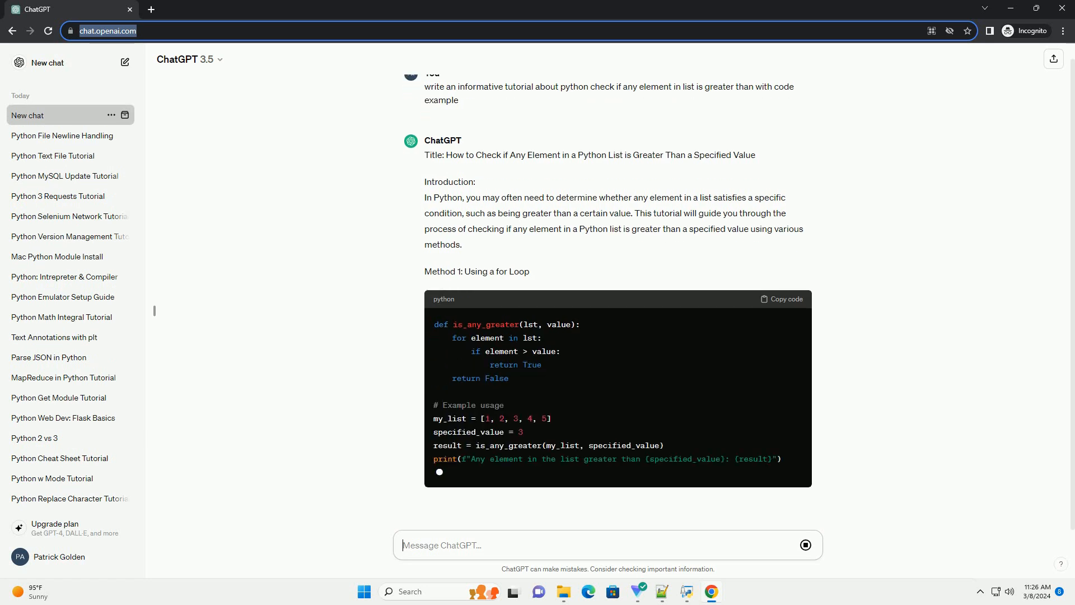
pyautogui.scroll(-3)
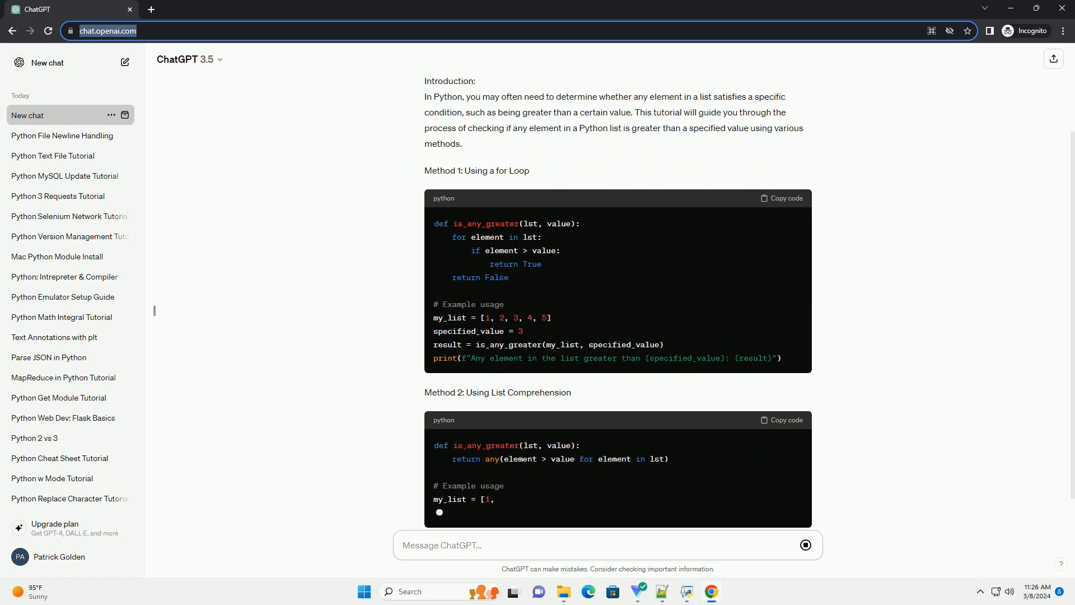
pyautogui.scroll(-3)
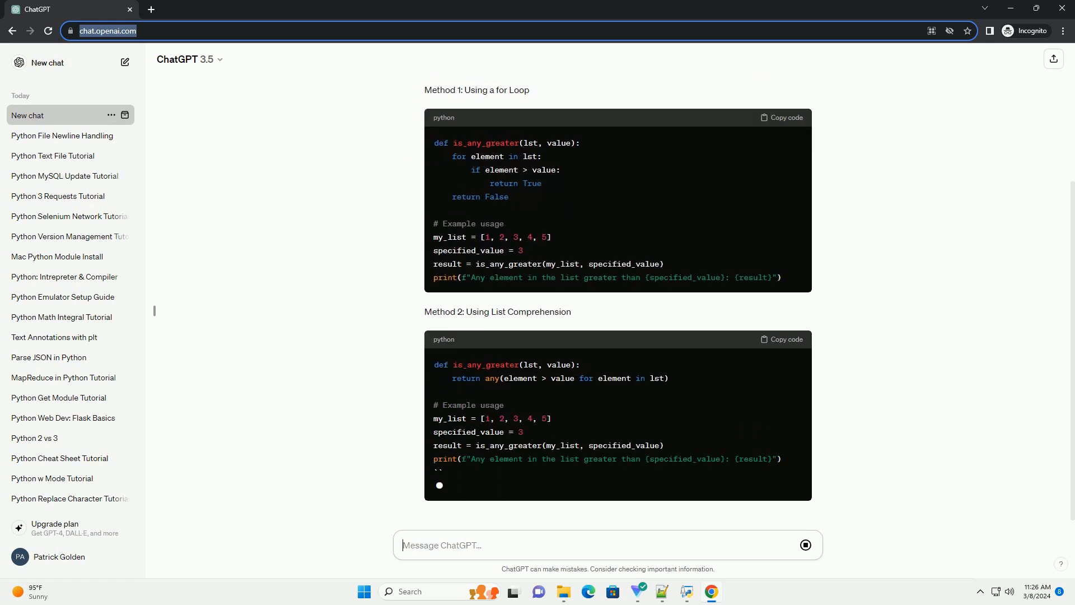
pyautogui.scroll(-3)
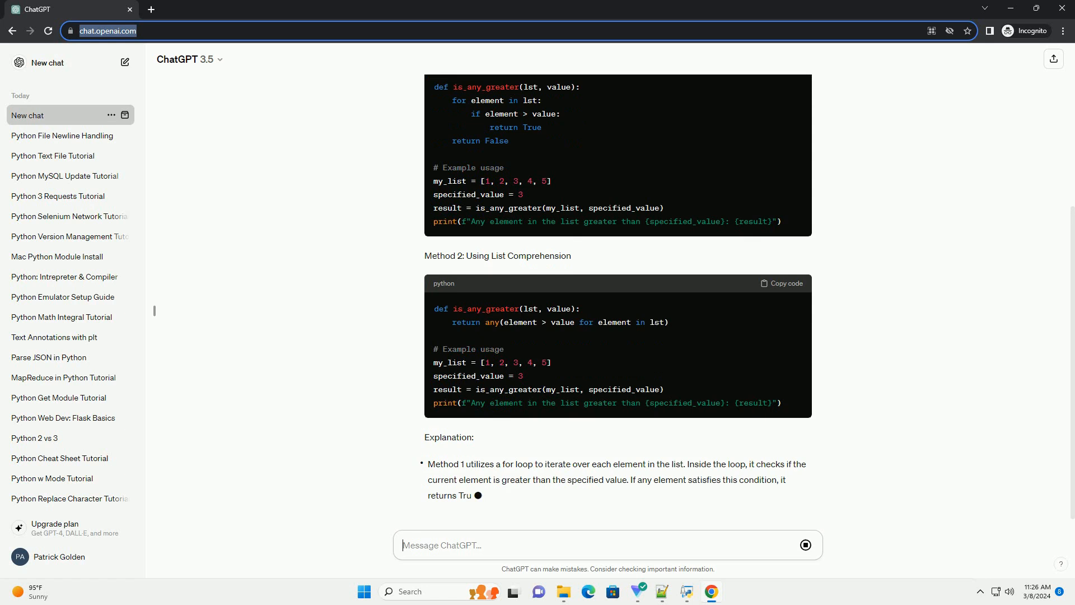
pyautogui.scroll(-3)
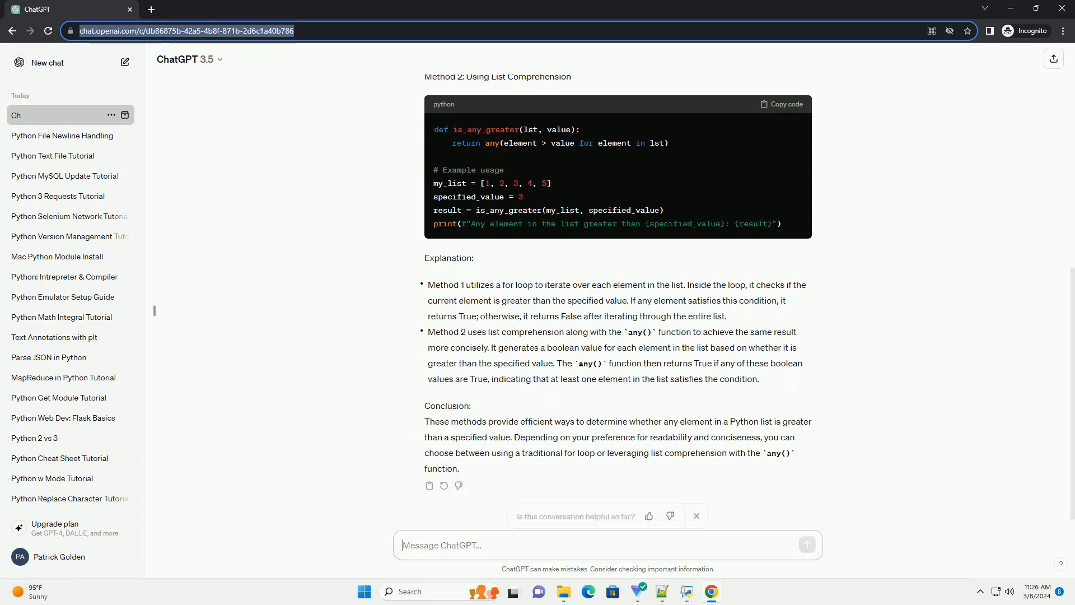
pyautogui.scroll(-3)
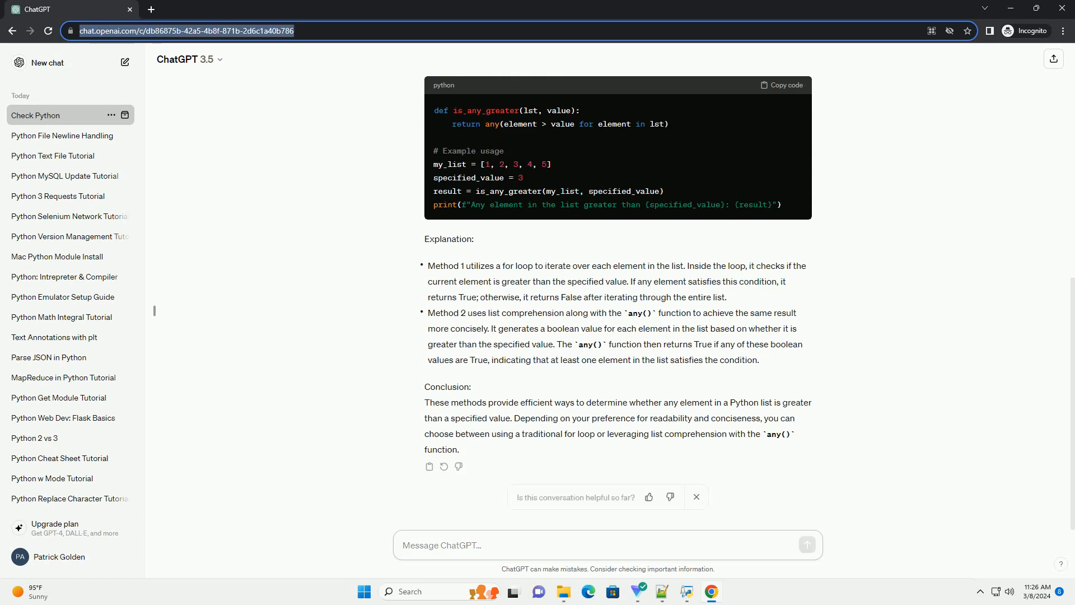